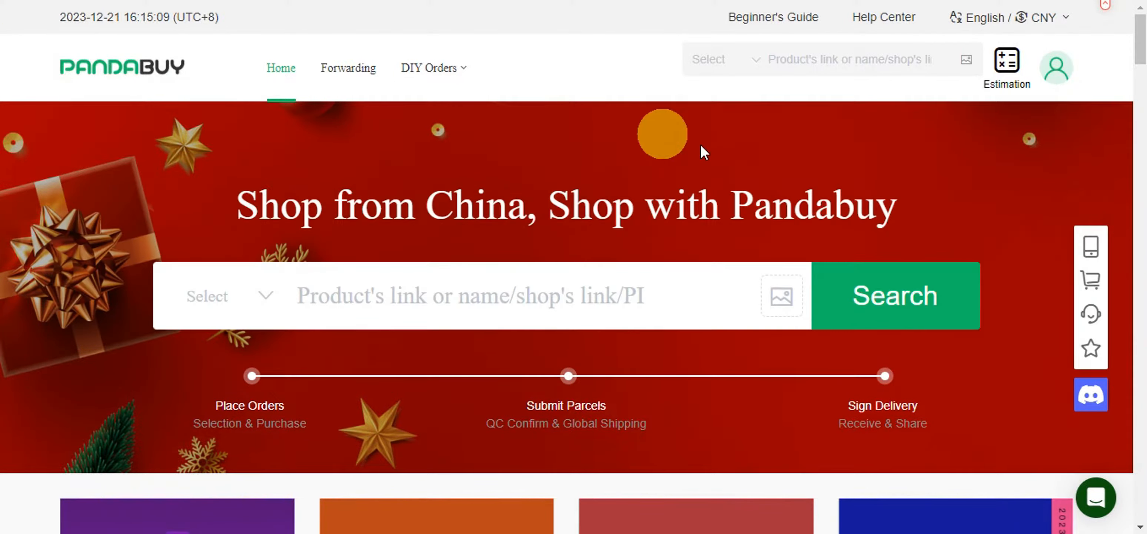
pyautogui.moveTo(856, 242)
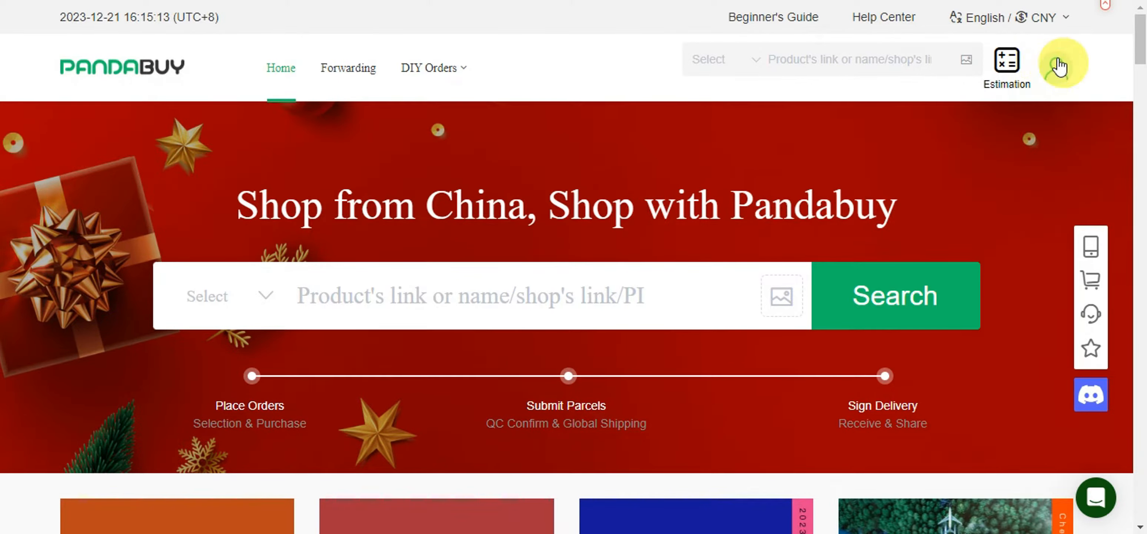
# Show the account dropdown menu from the profile avatar on the home page.
pyautogui.click(1061, 64)
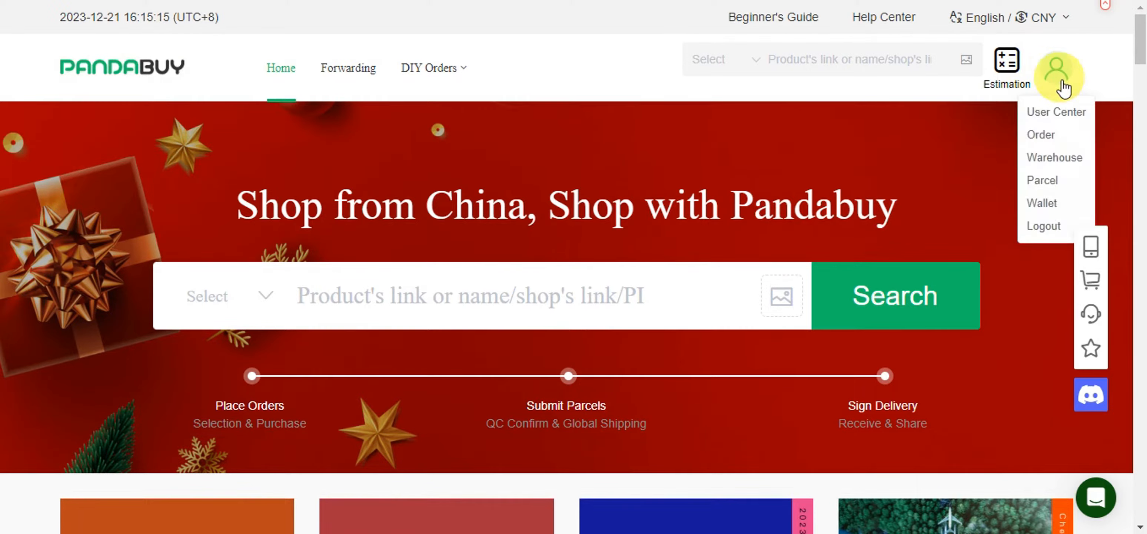
# Go to the User Center and open the My Points page showing a 0-point balance.
pyautogui.click(1054, 112)
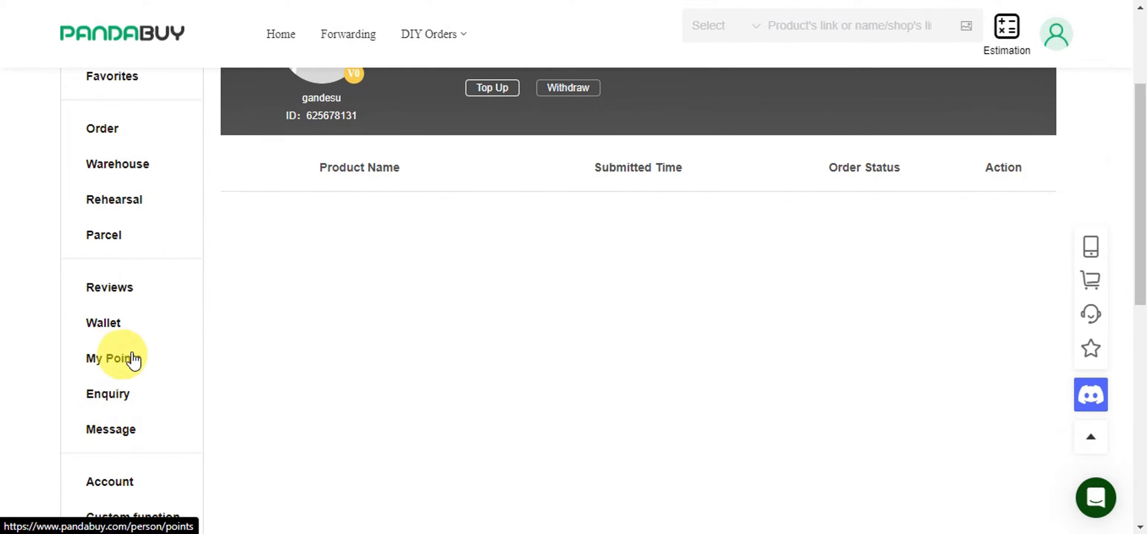
pyautogui.click(114, 358)
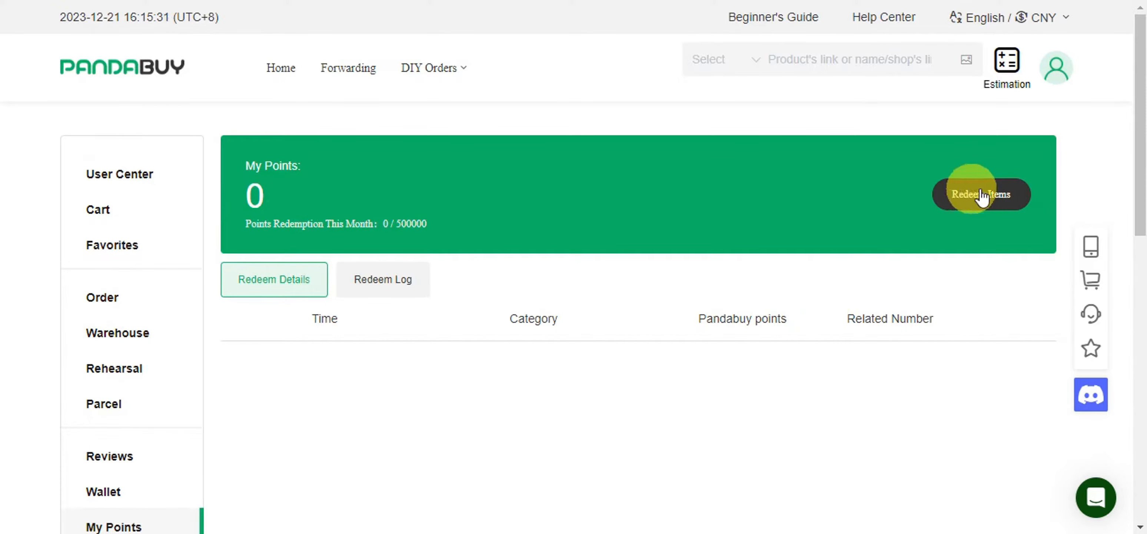
# Bring up the Redeem Products dialog via the Redeem Items button, reaching the CNFAIR store.
pyautogui.click(981, 194)
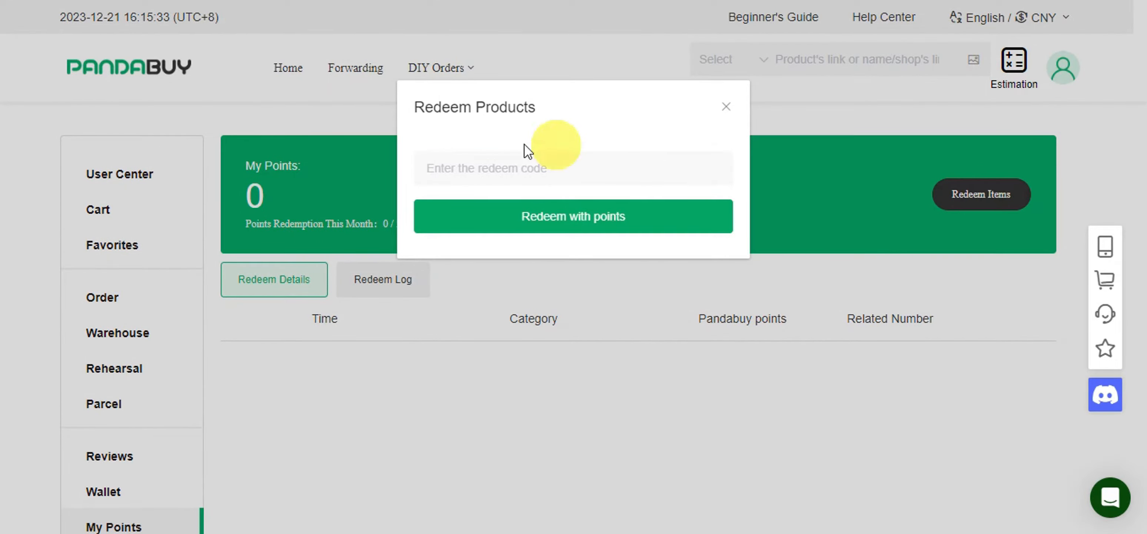
pyautogui.click(573, 167)
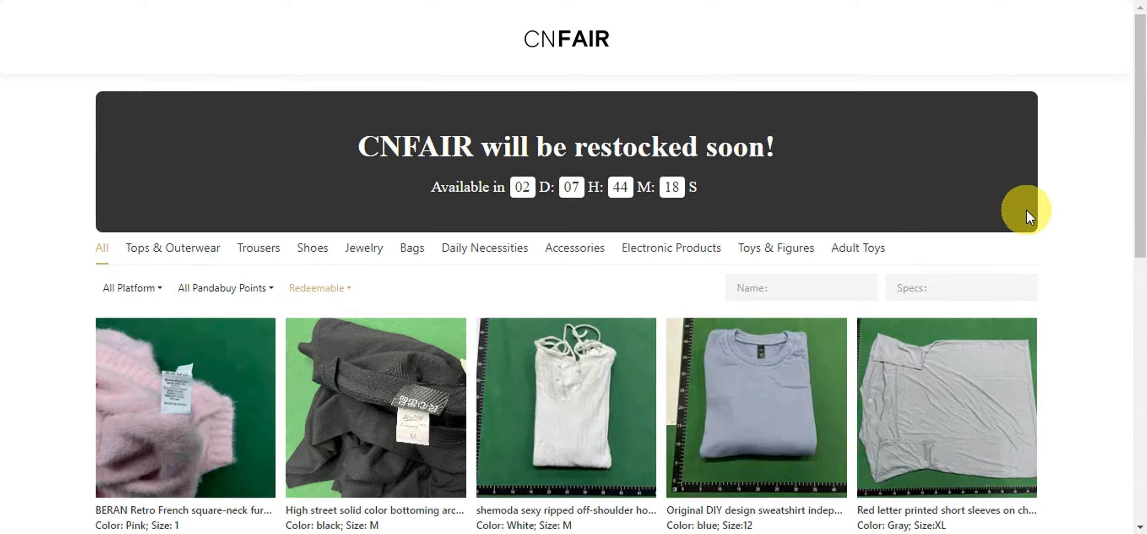
pyautogui.moveTo(632, 57)
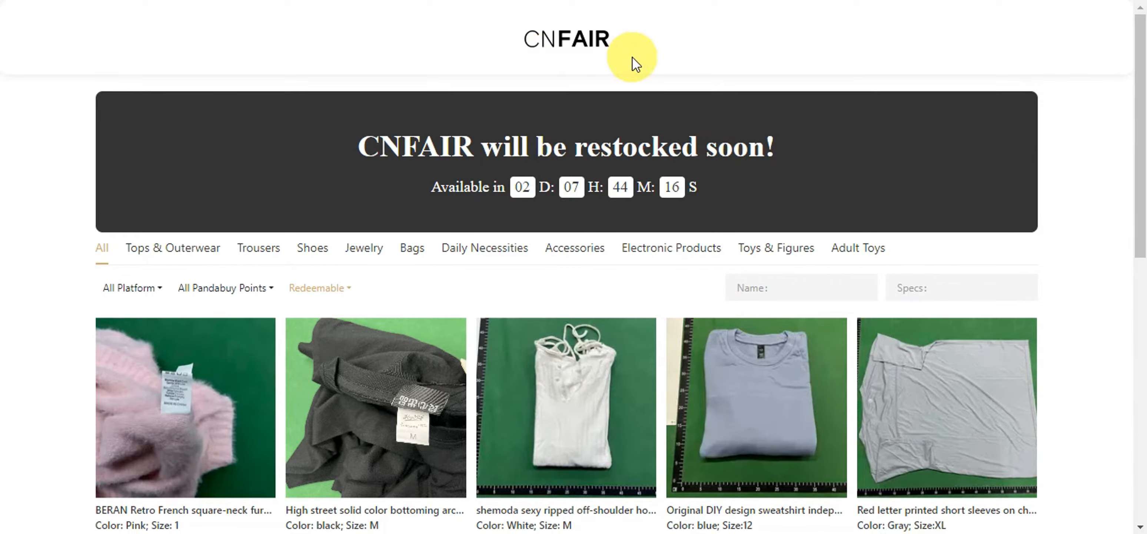
pyautogui.moveTo(331, 326)
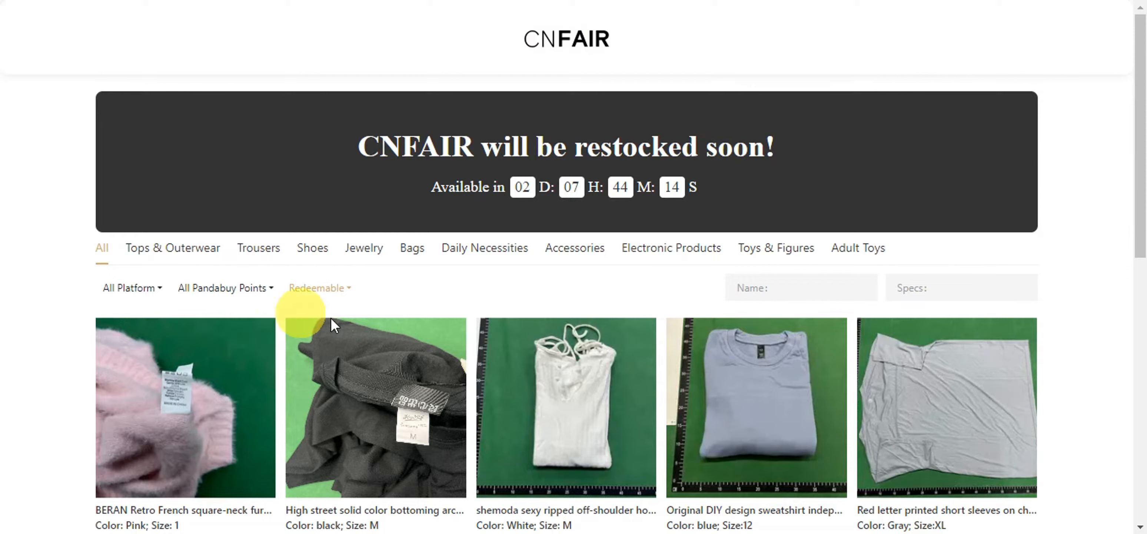
# Browse down the CNFAIR product grid to the blue bucket hat worth 7980 points.
pyautogui.click(319, 287)
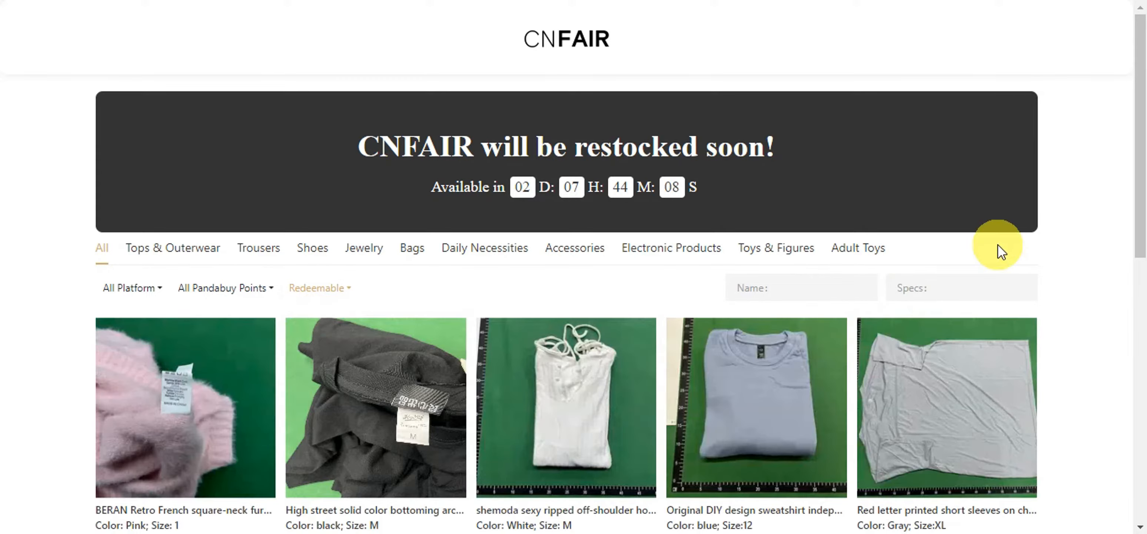
pyautogui.scroll(-3)
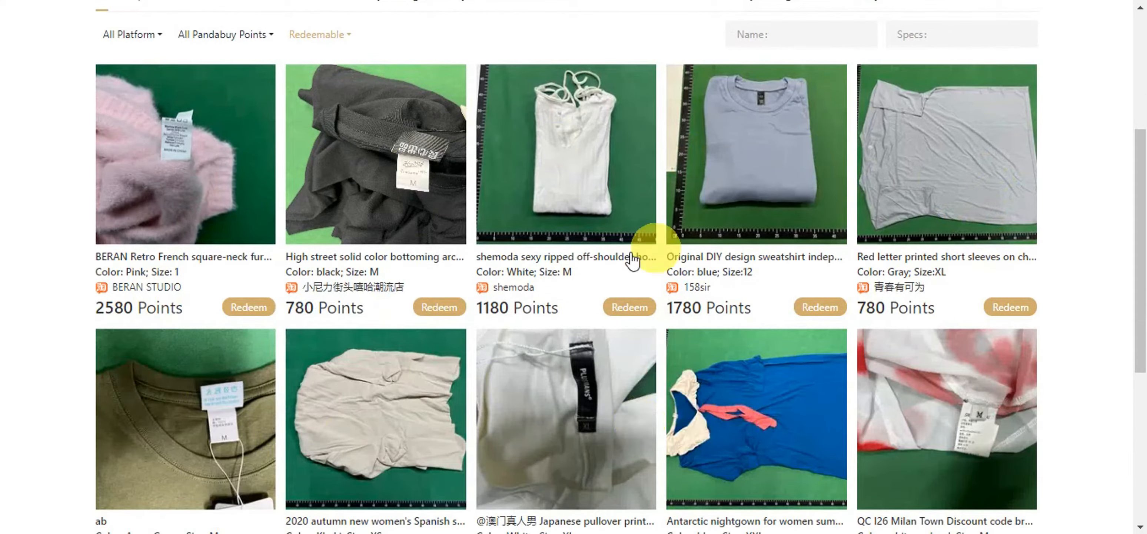
pyautogui.scroll(-3)
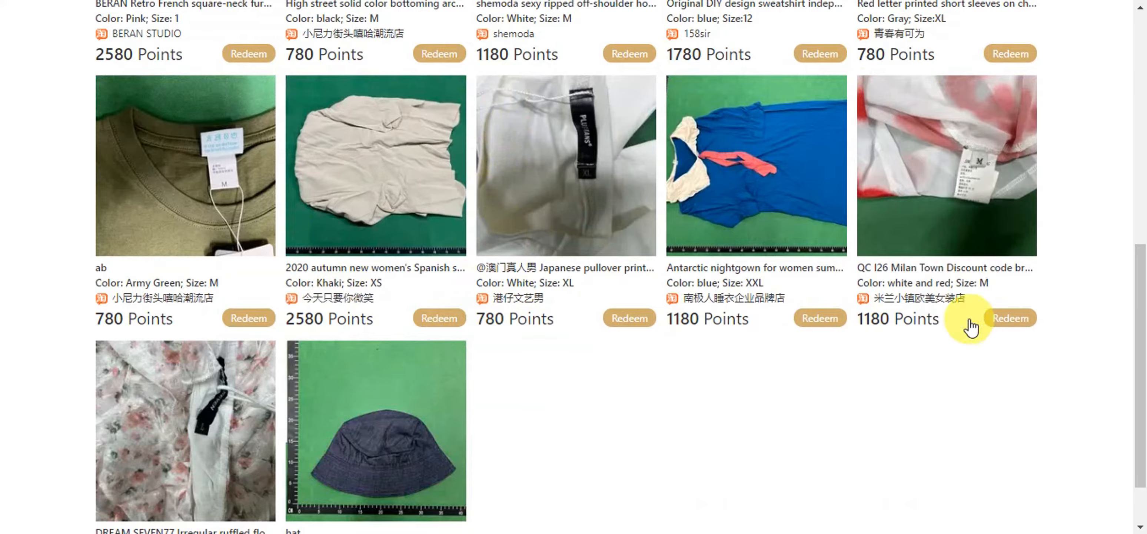
pyautogui.scroll(-3)
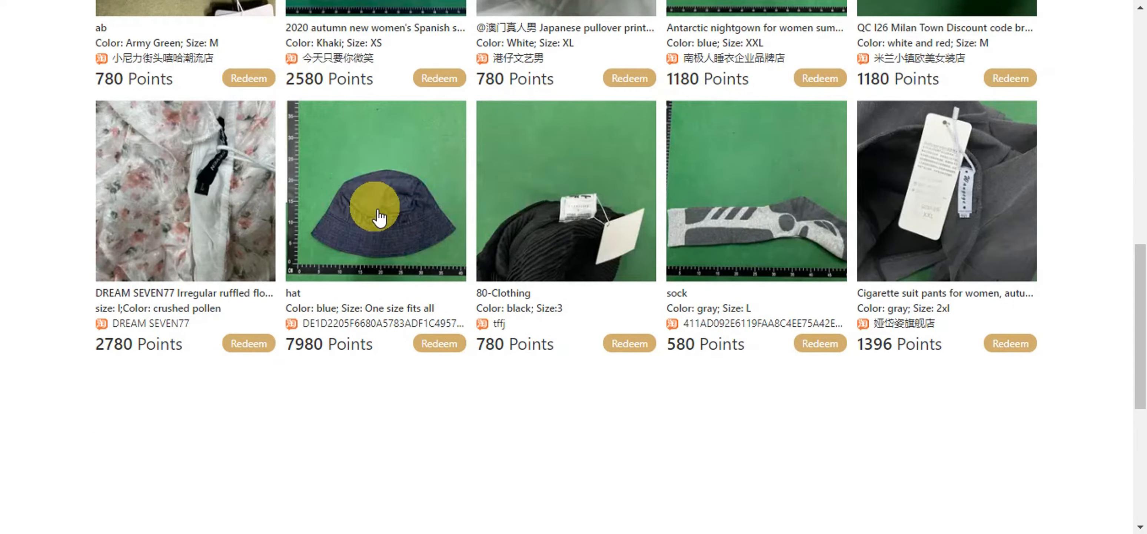
# View the 7980-point blue hat's detail page and copy its redeem code.
pyautogui.click(375, 191)
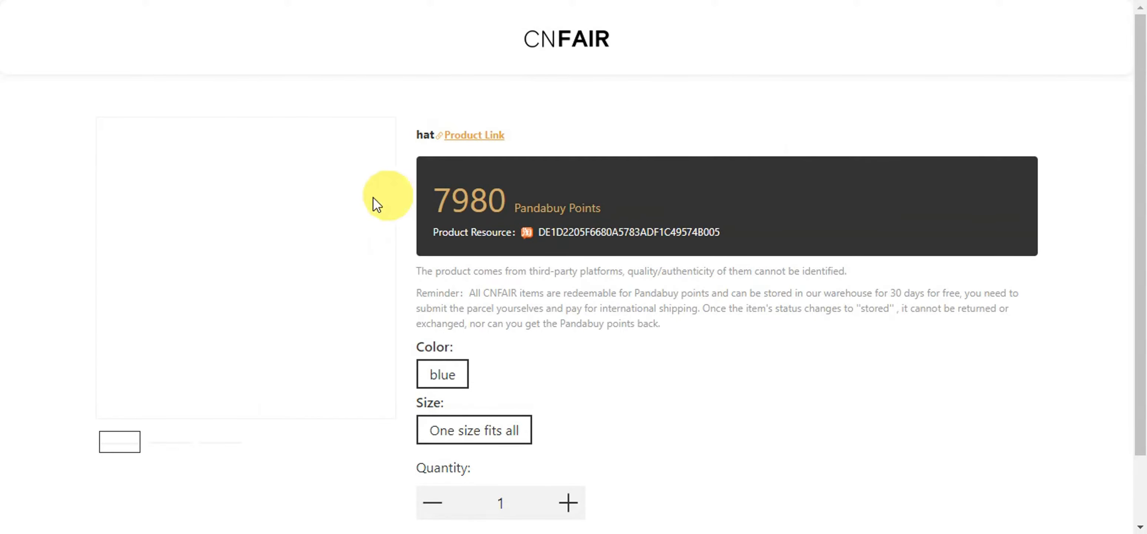
pyautogui.moveTo(501, 197)
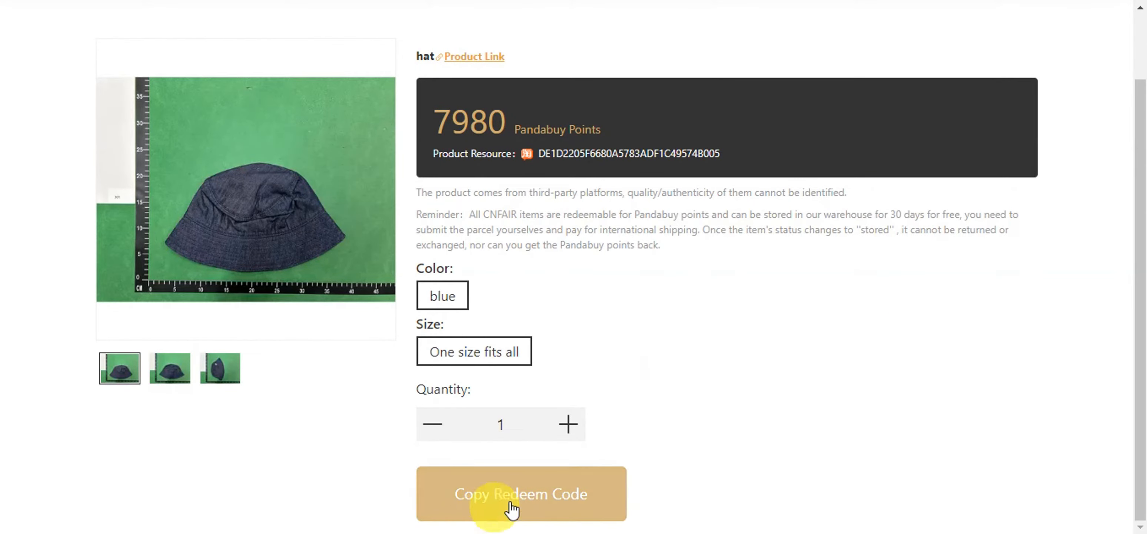
pyautogui.click(521, 493)
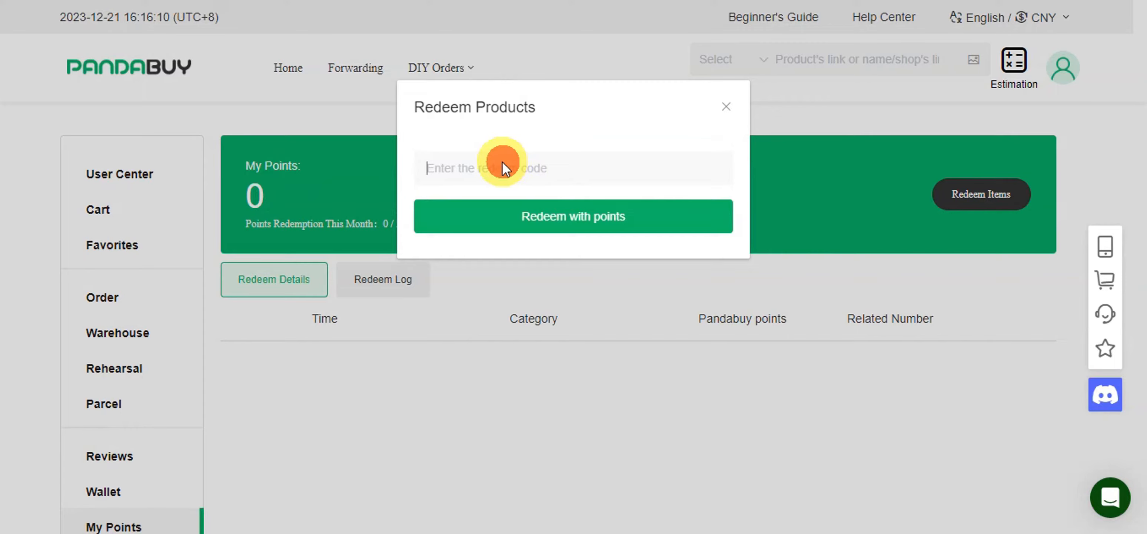
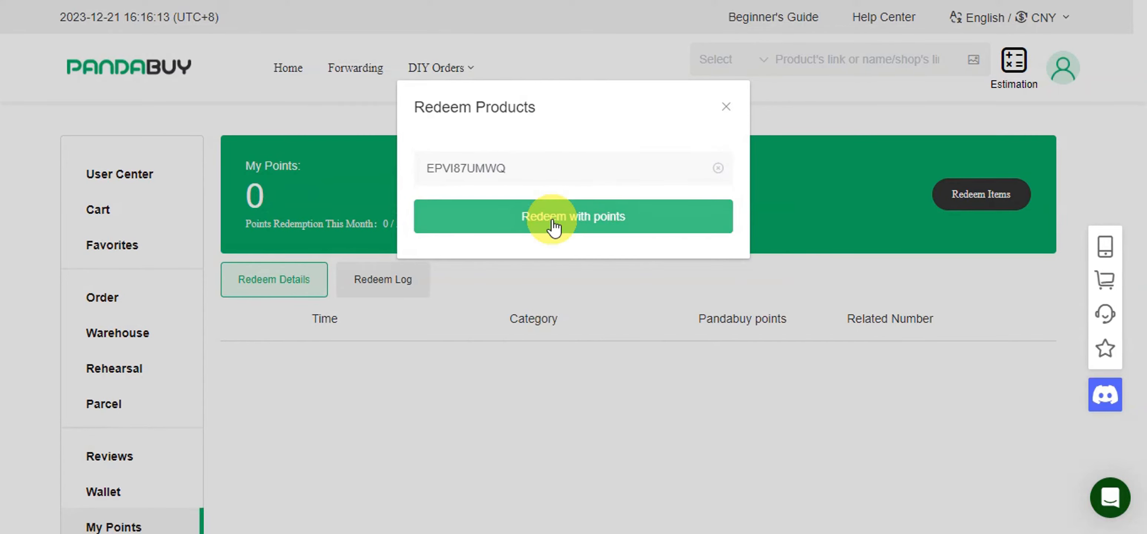
pyautogui.click(574, 215)
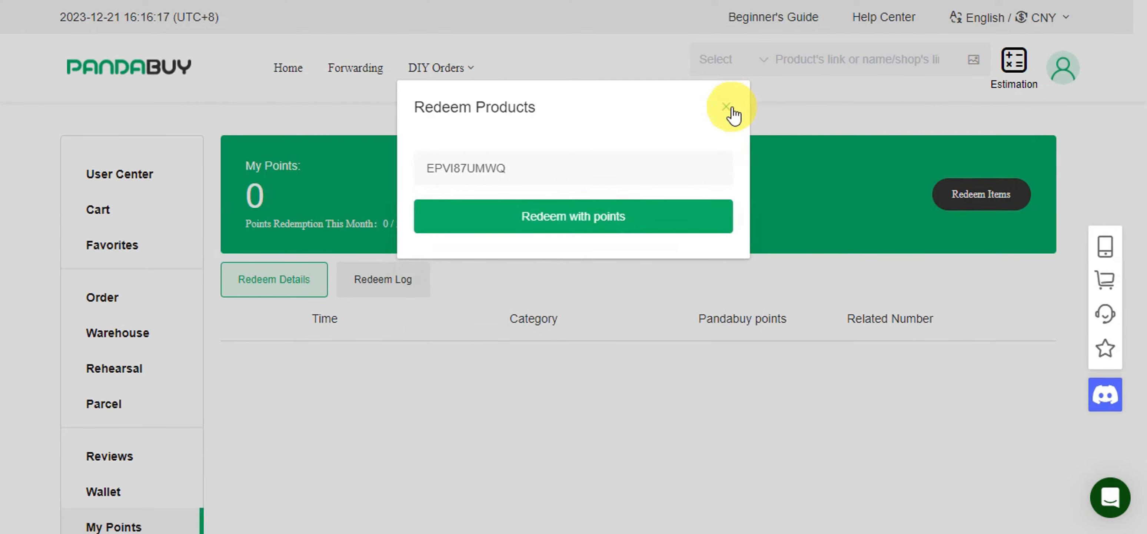
pyautogui.click(726, 107)
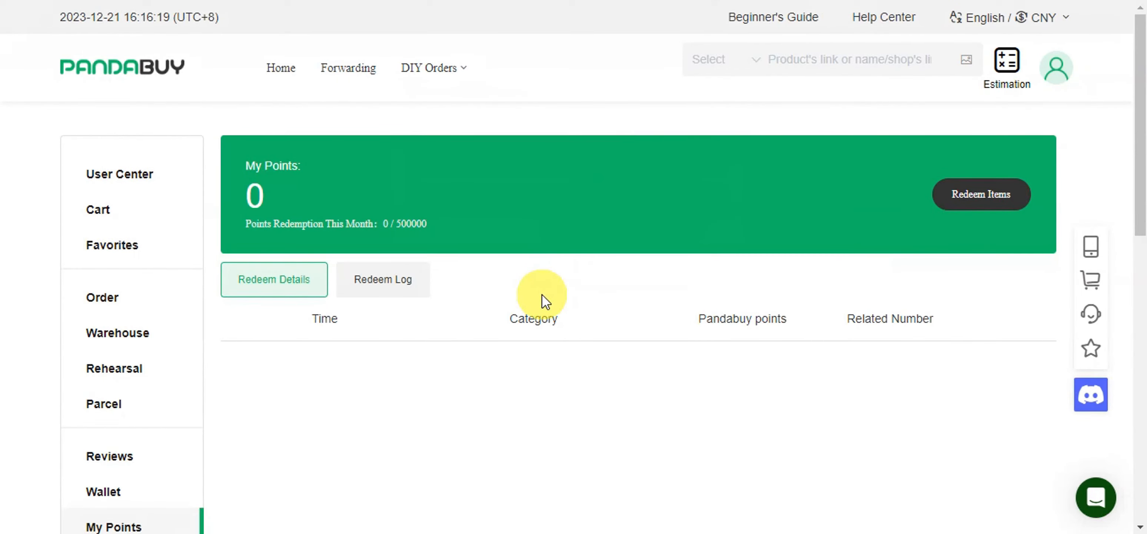
pyautogui.moveTo(331, 348)
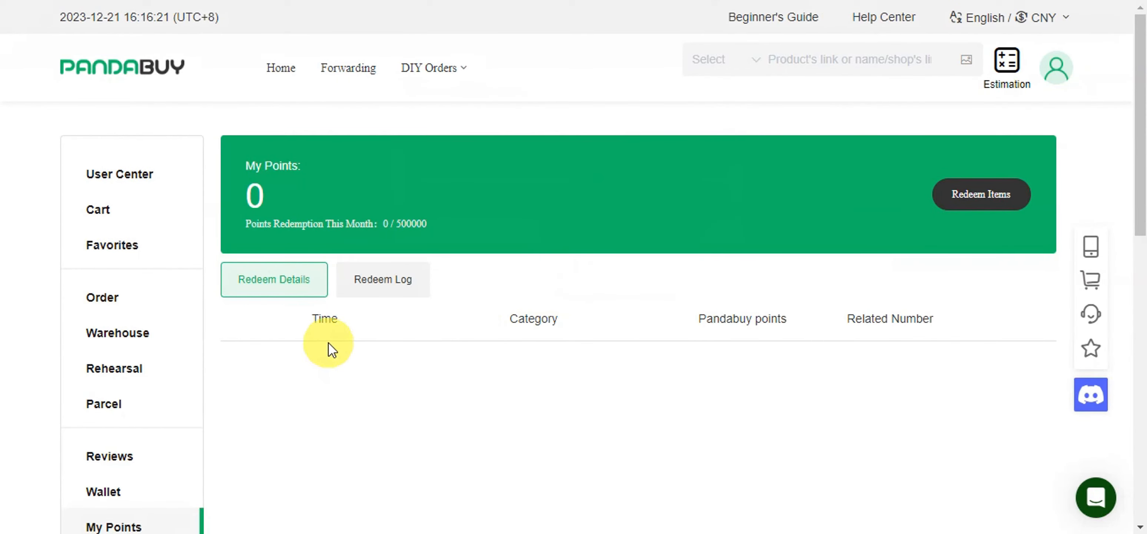